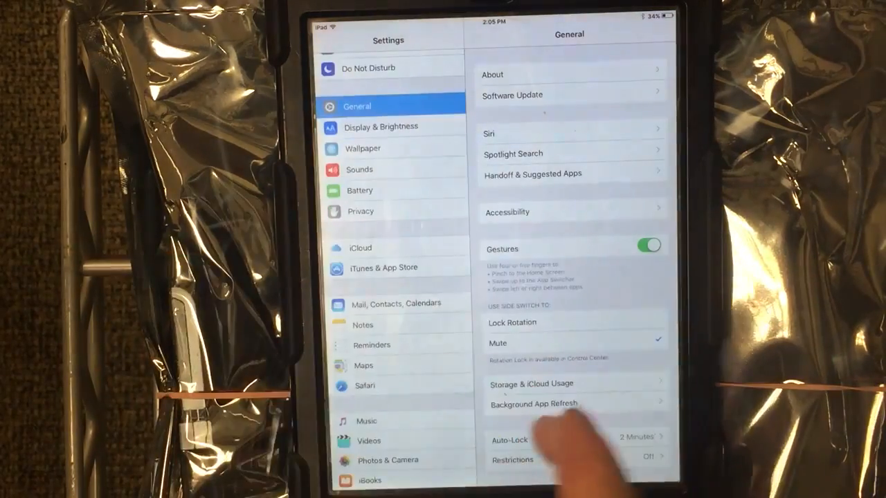
- Scroll down General to reach and enter Restrictions
{"action": "scroll", "scroll_direction": "up", "scroll_amount": 3}
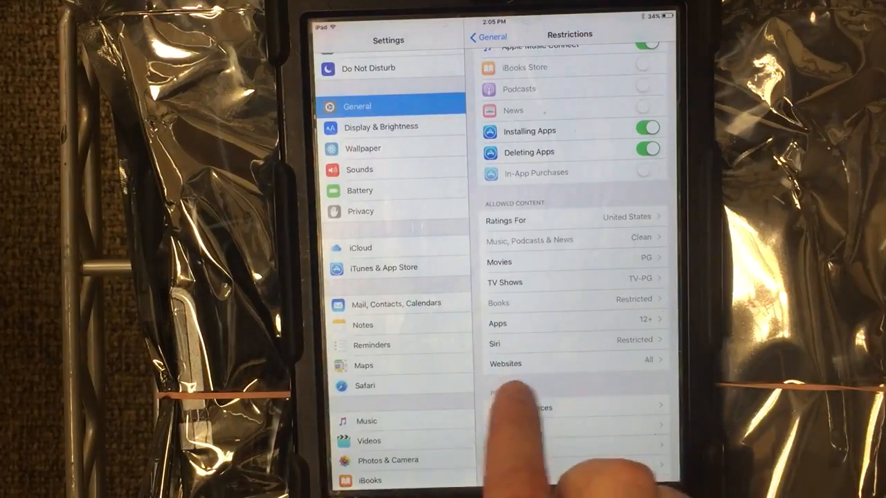
- Enter Websites under Allowed Content to see the allowed-sites choices
{"action": "left_click", "coordinate": [575, 363]}
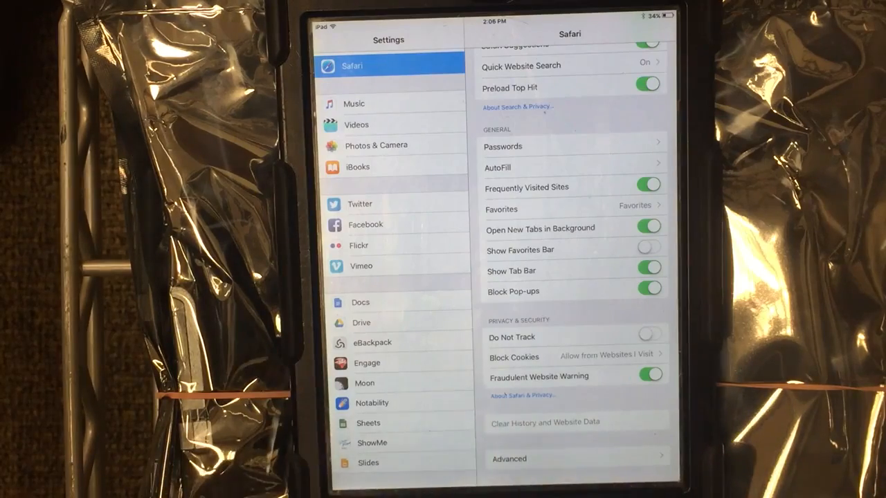
- Scroll Safari settings back up past the greyed-out Clear History and Website Data
{"action": "scroll", "scroll_direction": "down", "scroll_amount": 3}
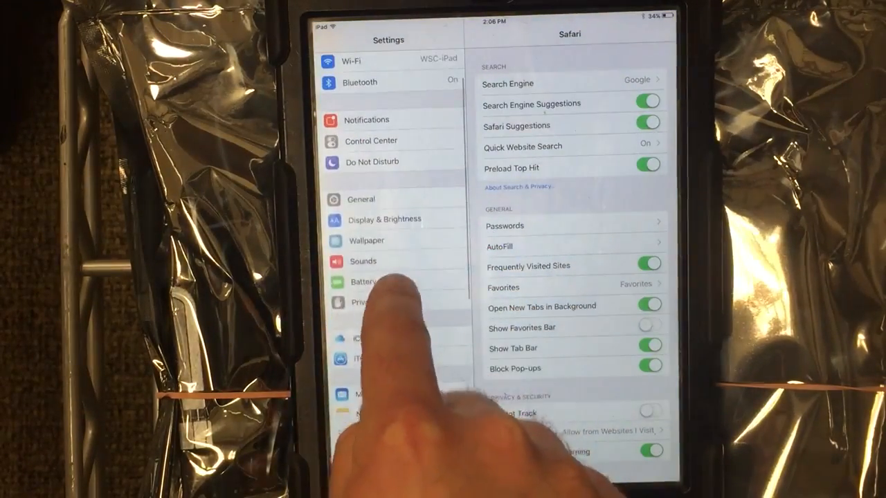
- Return to General and re-enter Restrictions until the restrictions passcode prompt appears
{"action": "left_click", "coordinate": [361, 199]}
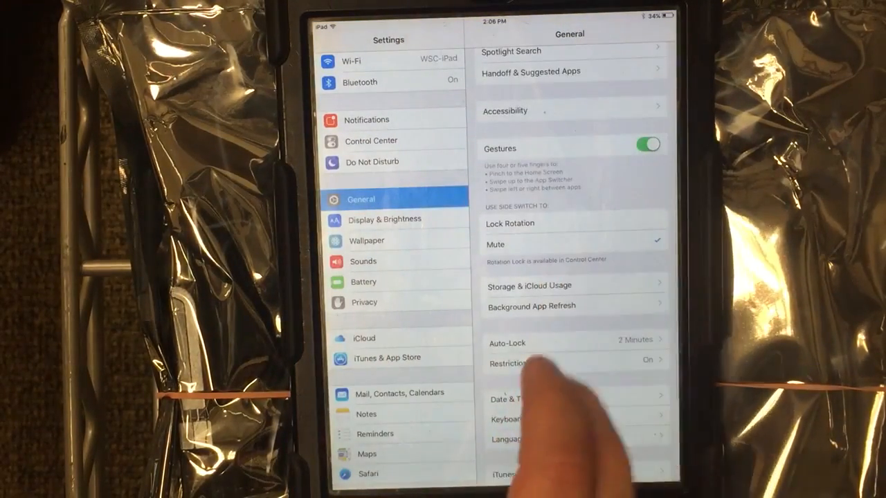
{"action": "left_click", "coordinate": [513, 363]}
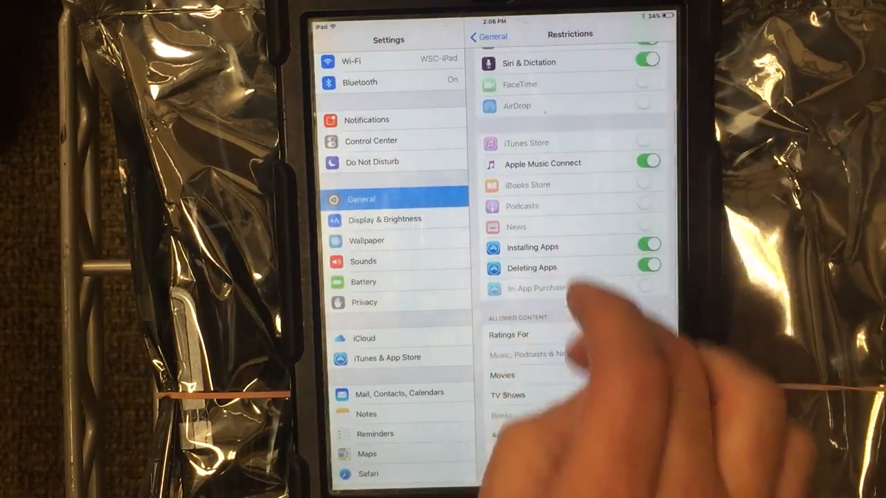
{"action": "scroll", "scroll_direction": "up", "scroll_amount": 3}
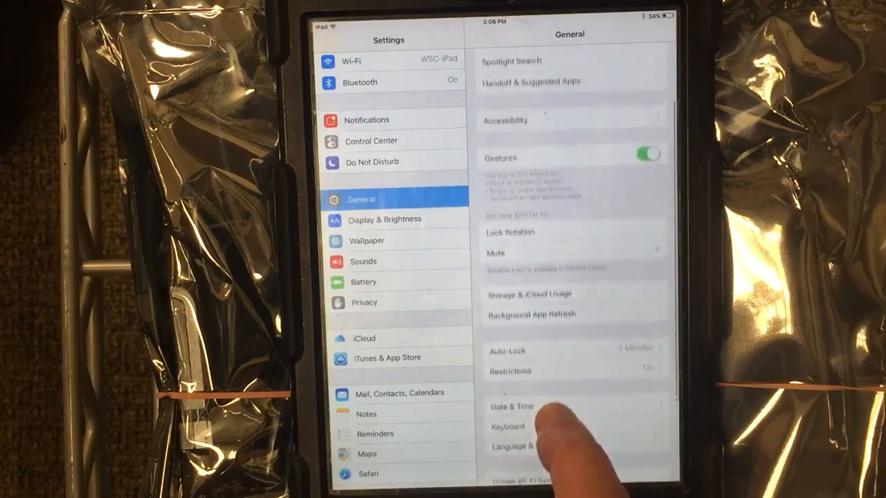
{"action": "left_click", "coordinate": [510, 381]}
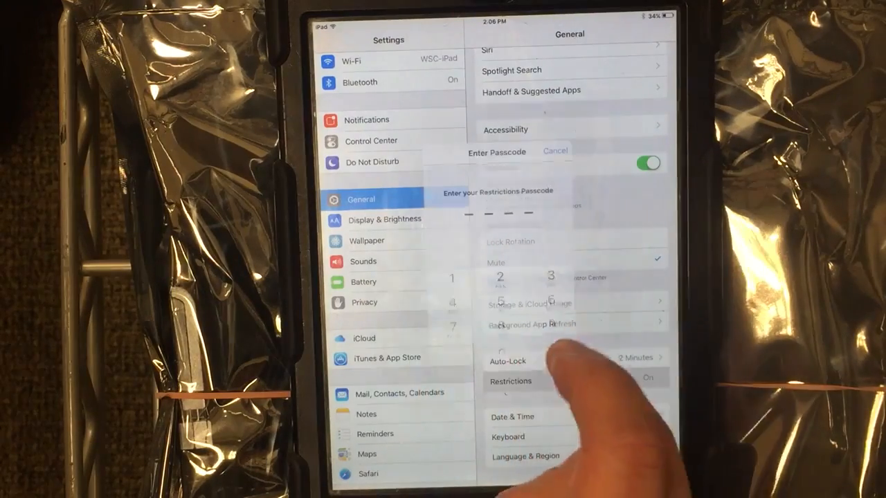